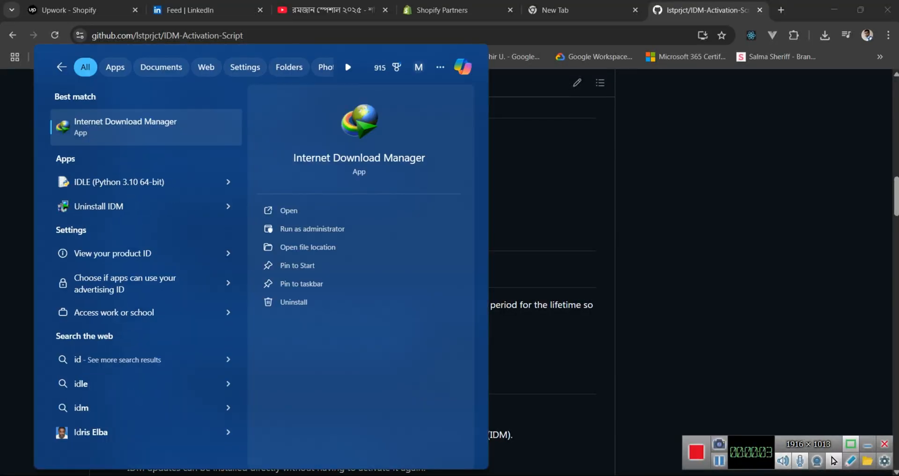
# Launch Internet Download Manager from the Start search results to view its downloads list
pyautogui.click(288, 210)
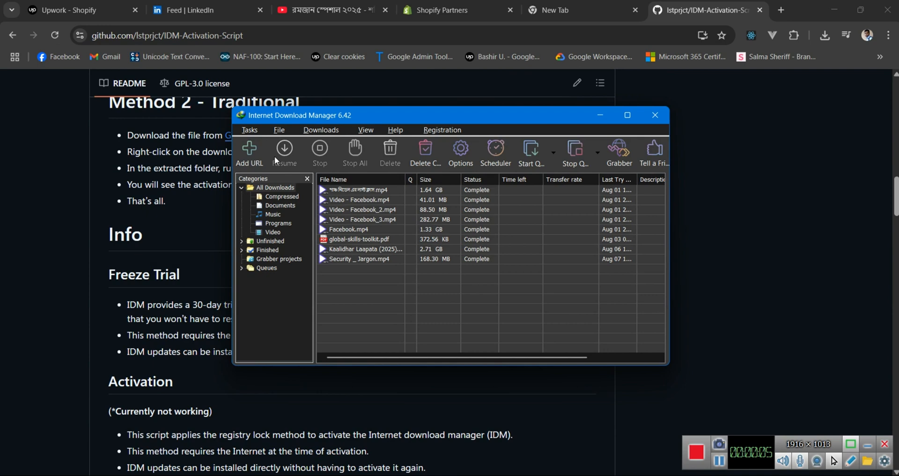
pyautogui.click(442, 129)
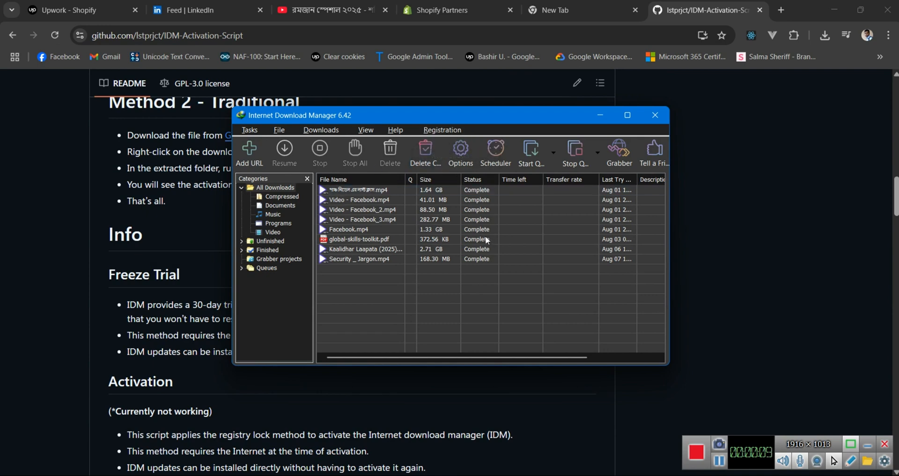
pyautogui.click(442, 130)
pyautogui.write('powe')
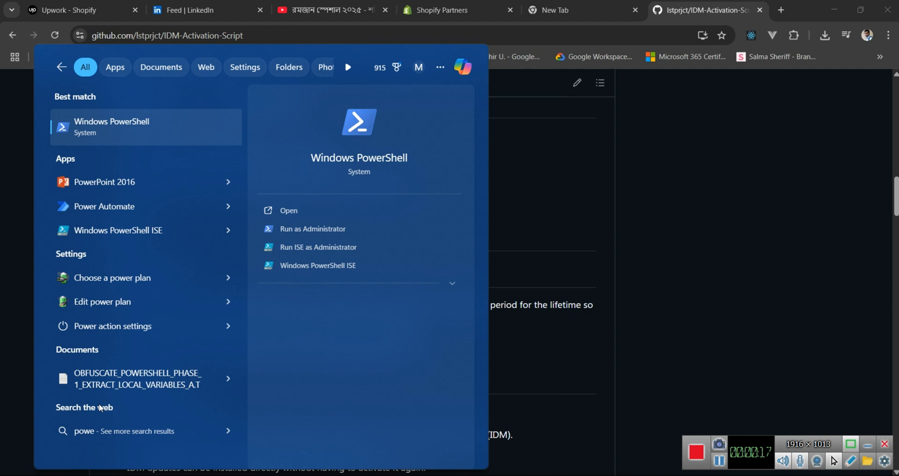
pyautogui.moveTo(421, 264)
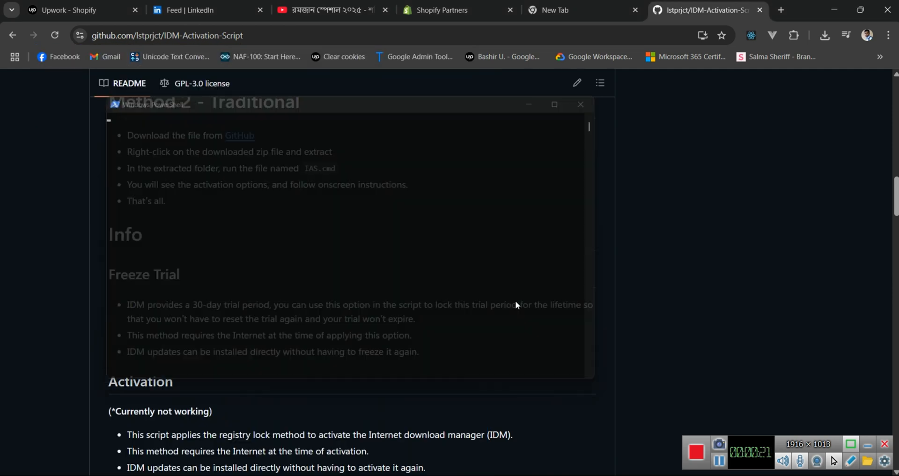
# Enter the command iex(irm is.gd/idm_reset) at the administrator PowerShell prompt
pyautogui.write('iex(irm is.gd/idm_reset)')
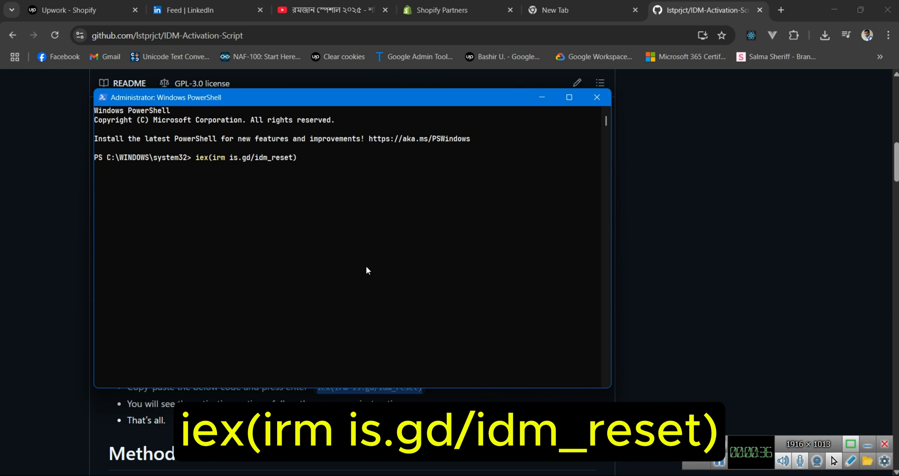
# Run the IDM reset script and dismiss IDM's administrator warning and Download complete dialog
pyautogui.press('Enter')
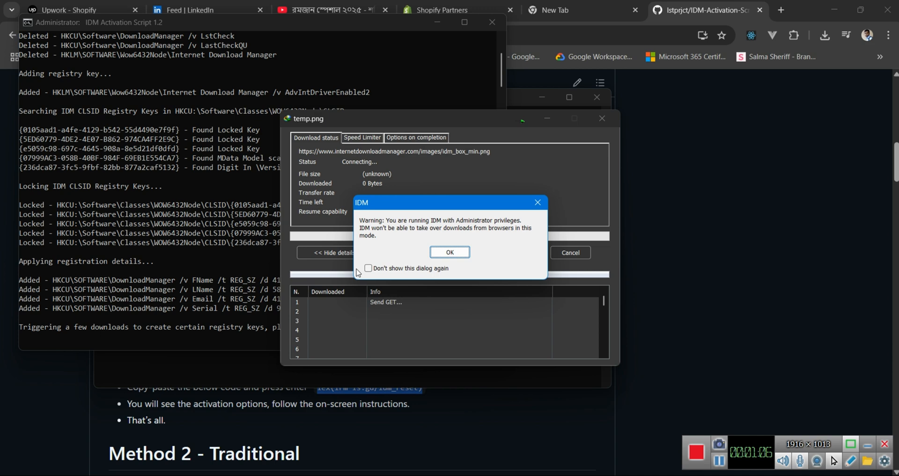
pyautogui.click(450, 252)
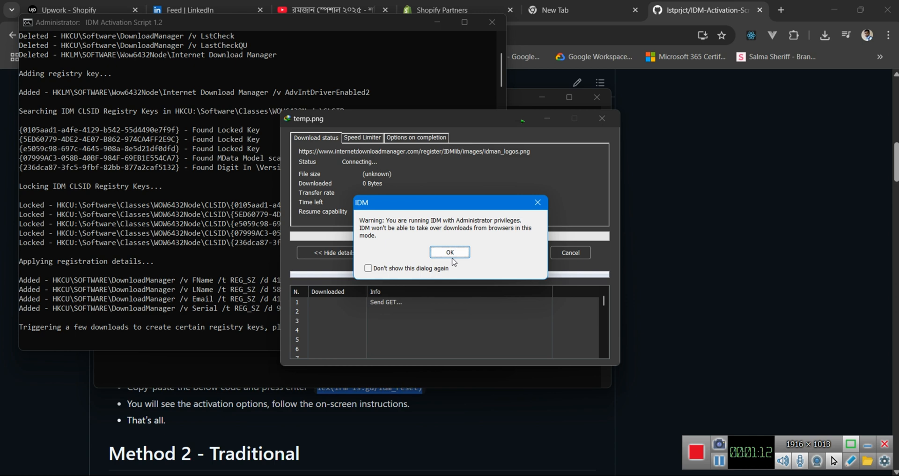
pyautogui.click(450, 252)
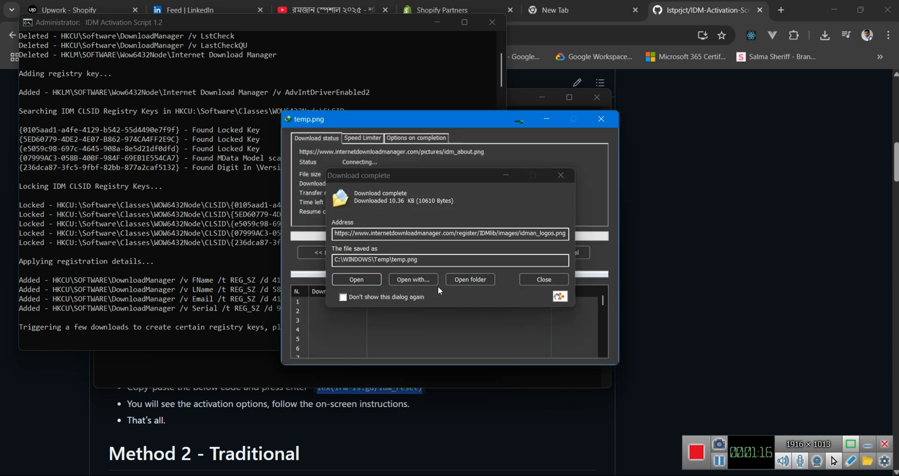
pyautogui.click(543, 279)
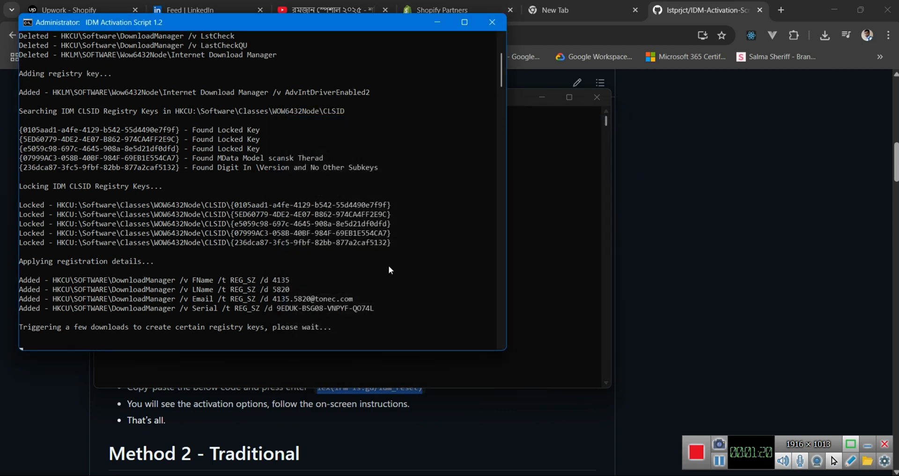
pyautogui.moveTo(388, 266)
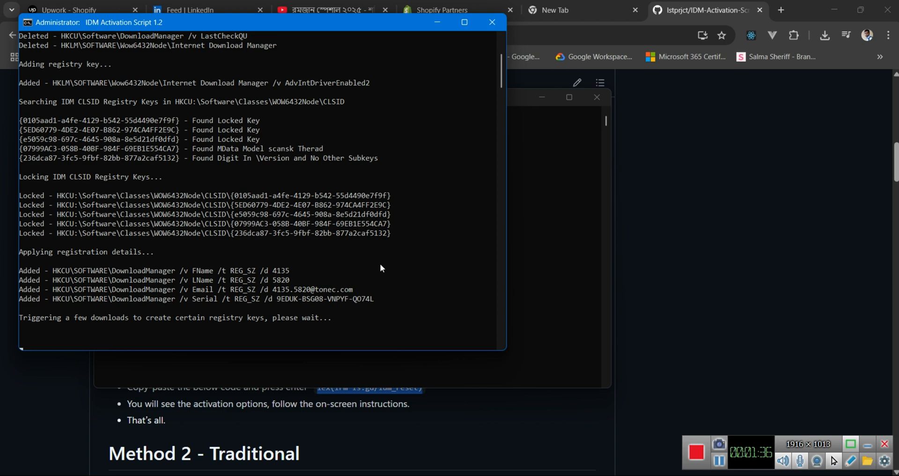
pyautogui.moveTo(381, 274)
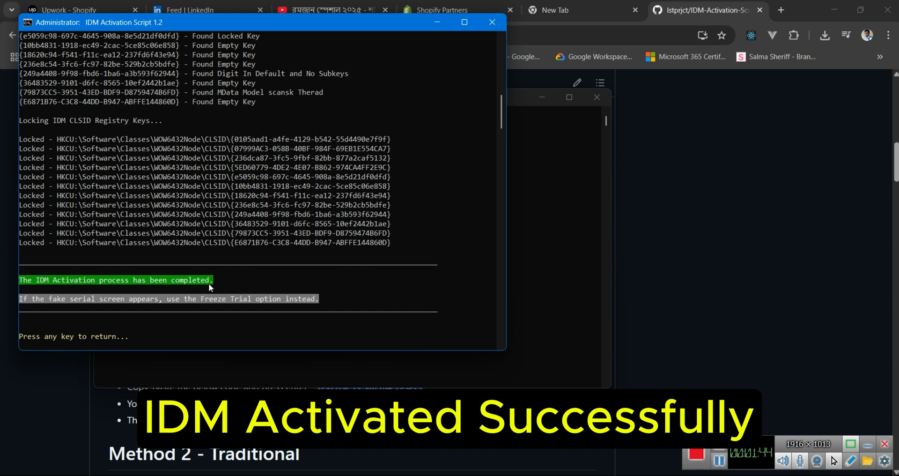
# Acknowledge the activation-completed message to return to the script's main menu
pyautogui.press('enter')
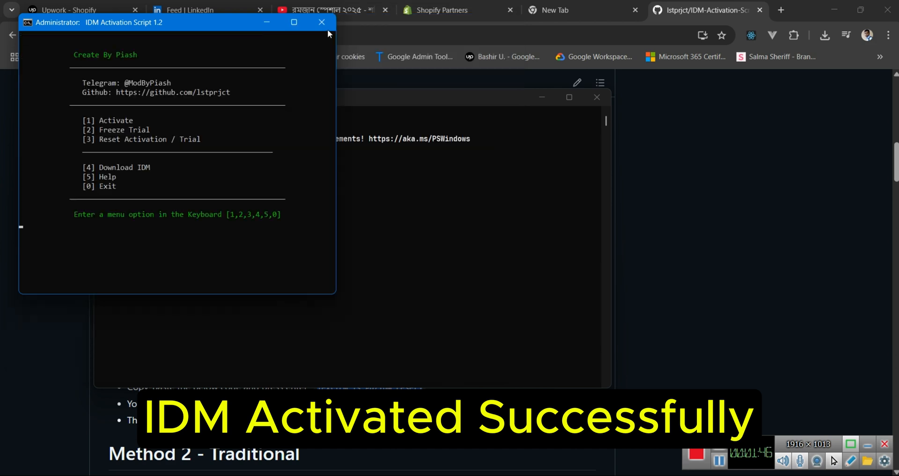
# Close the IDM Activation Script window, returning to Internet Download Manager
pyautogui.click(322, 22)
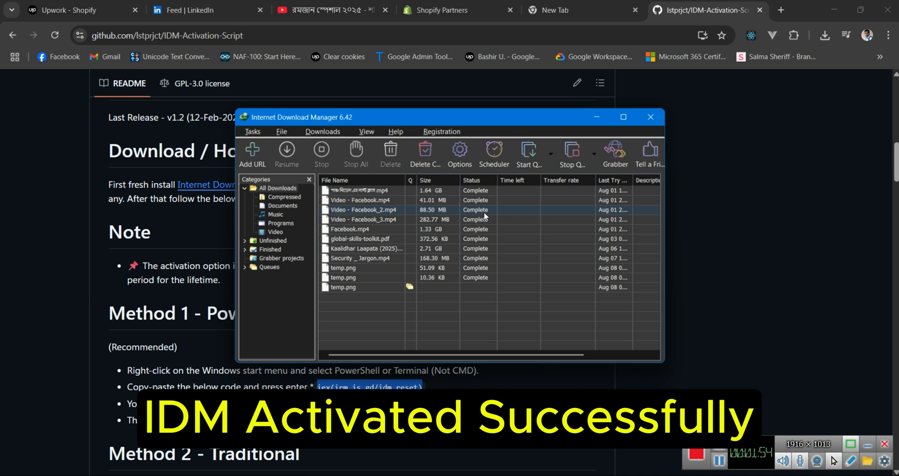
pyautogui.click(442, 131)
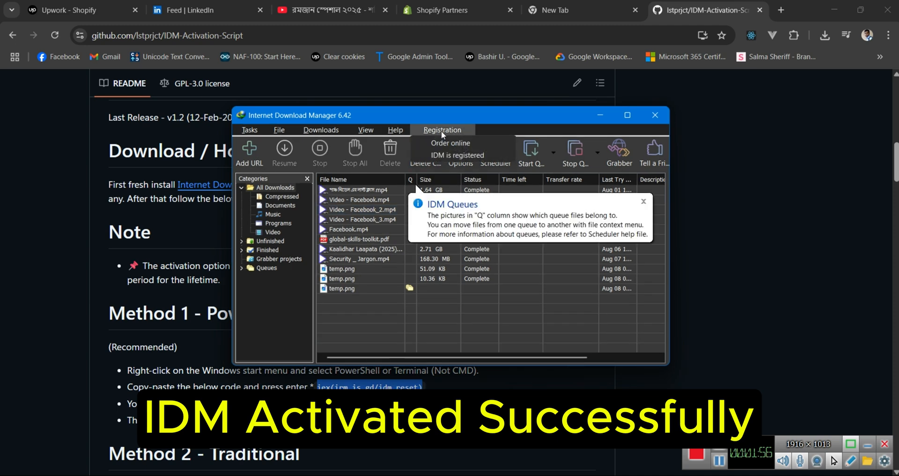
pyautogui.click(457, 154)
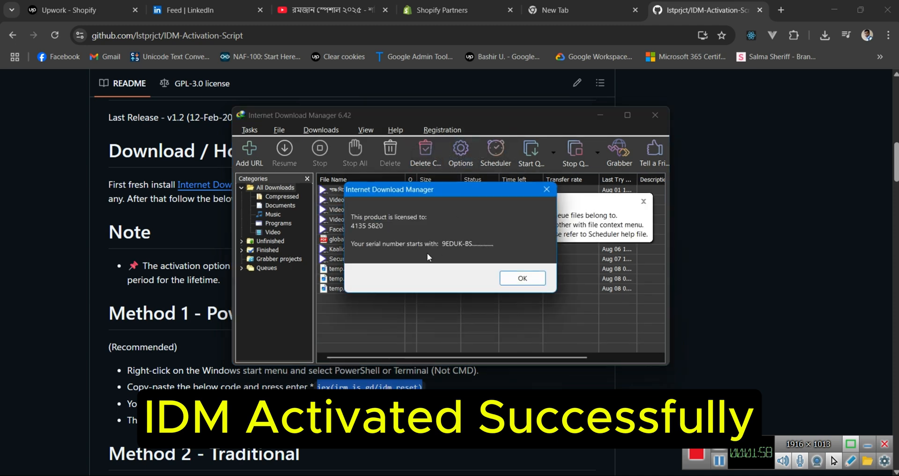
pyautogui.moveTo(412, 288)
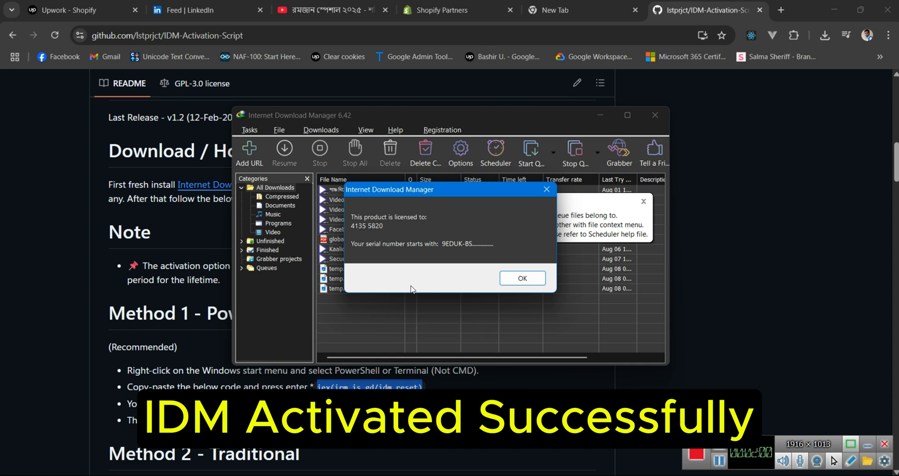
pyautogui.moveTo(533, 249)
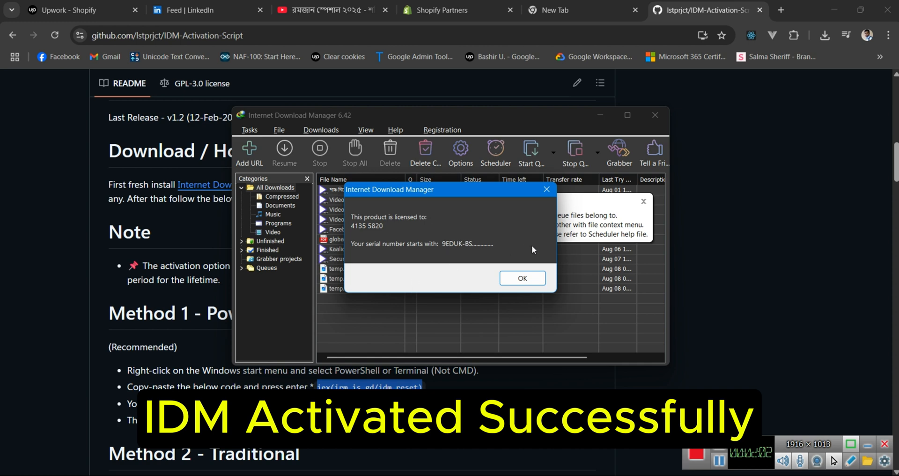